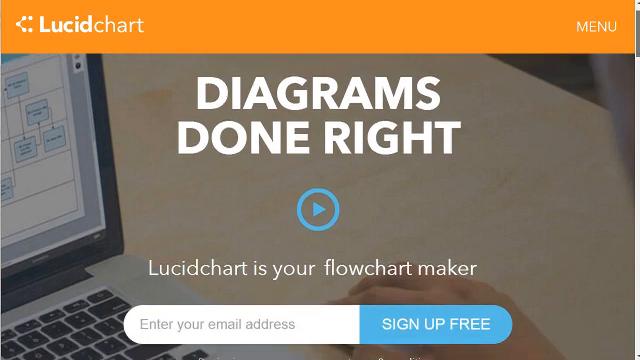
Scroll down through the Lucidchart marketing homepage before reaching the documents dashboard
scroll(down, 3)
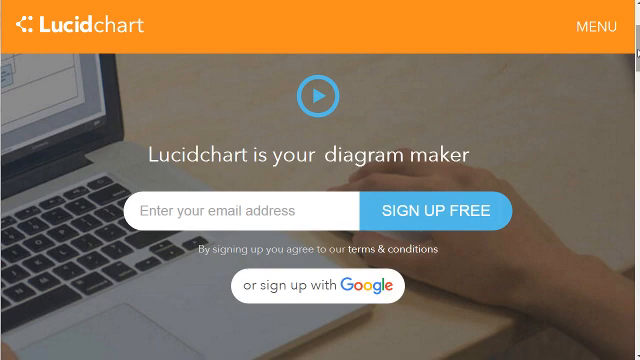
scroll(down, 3)
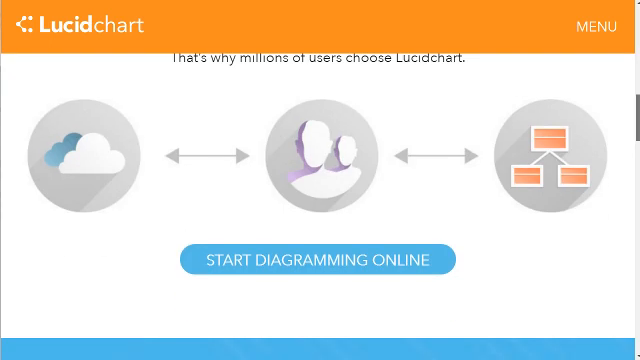
scroll(down, 3)
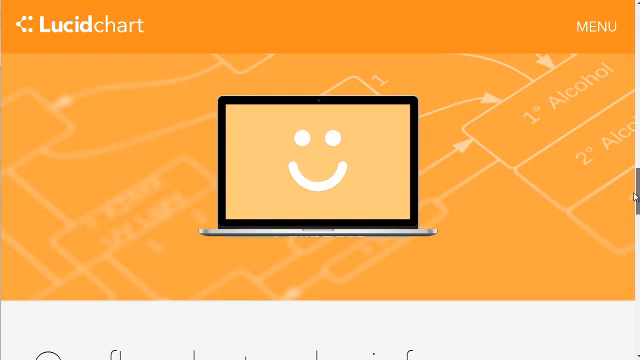
scroll(down, 3)
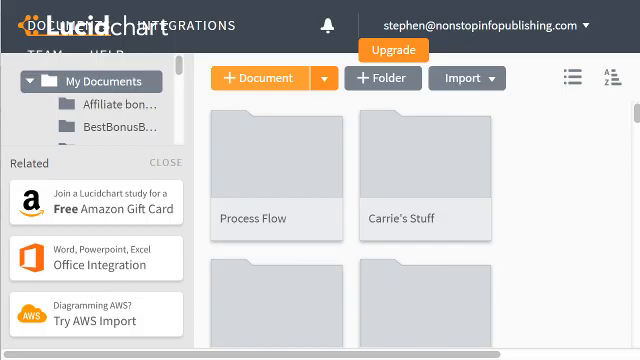
Create a new blank diagram from the documents page
click(258, 78)
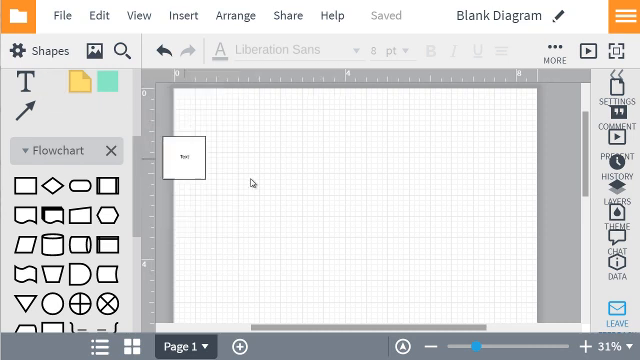
Drop a square near the top-left of the page and label it 'Video Course'
drag(183, 157, 262, 175)
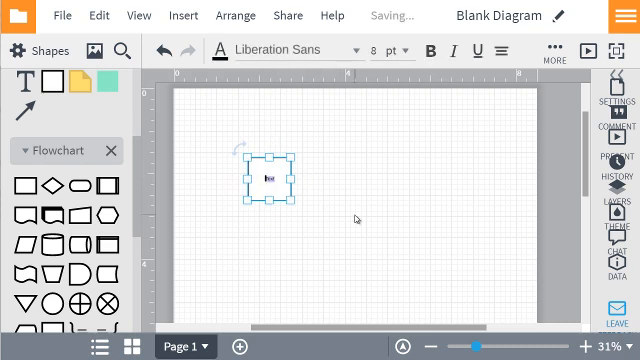
mouse_move(432, 239)
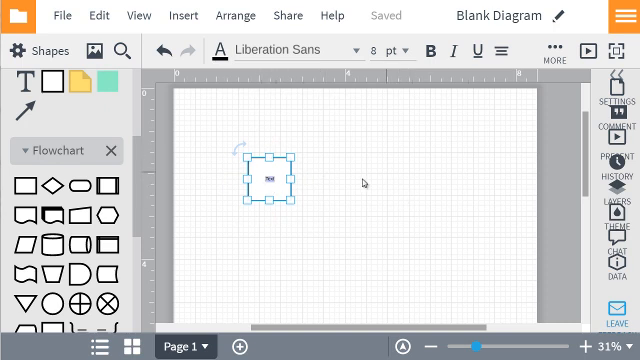
click(396, 196)
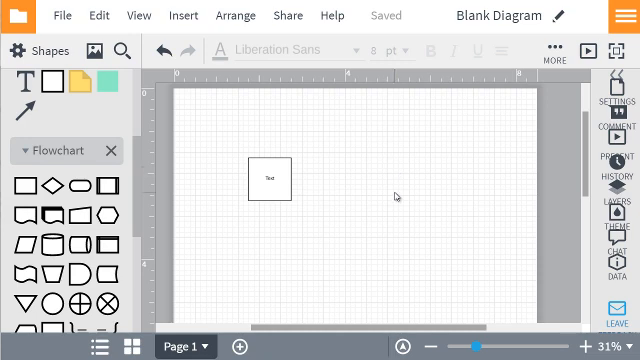
click(270, 178)
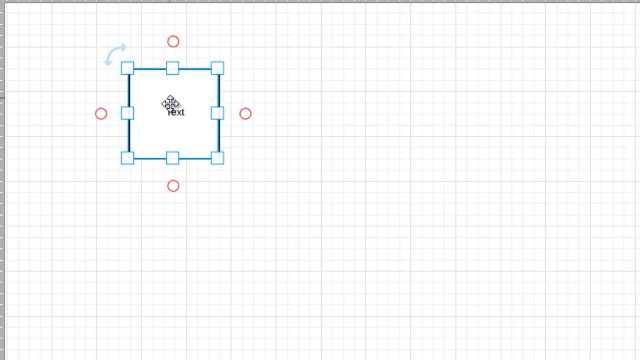
double_click(172, 111)
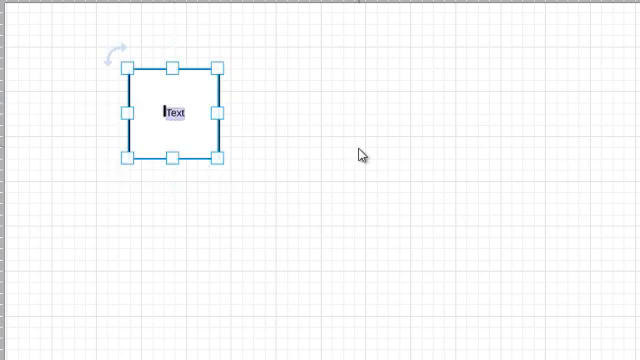
text(Video Course)
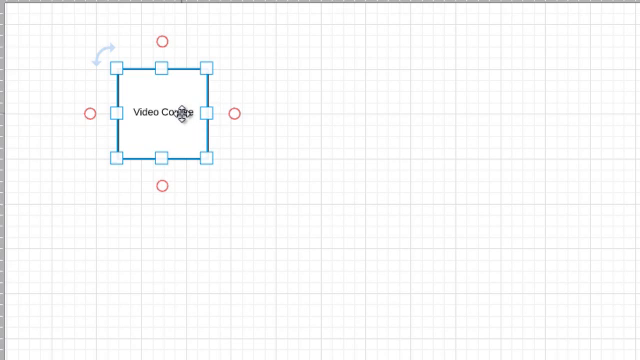
Duplicate the Video Course square to its right and relabel it '50 videos'
drag(163, 112, 343, 112)
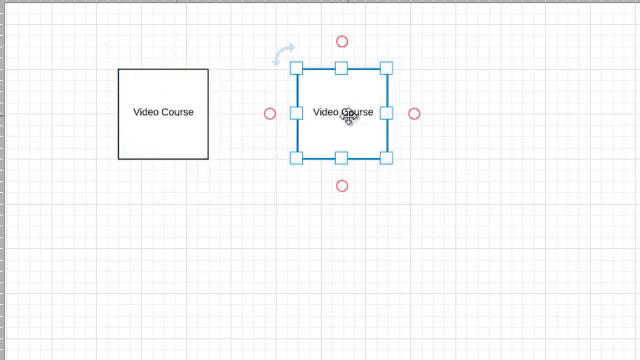
double_click(340, 111)
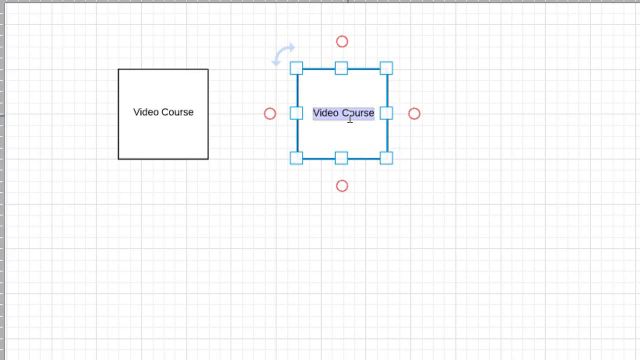
text(50 videos)
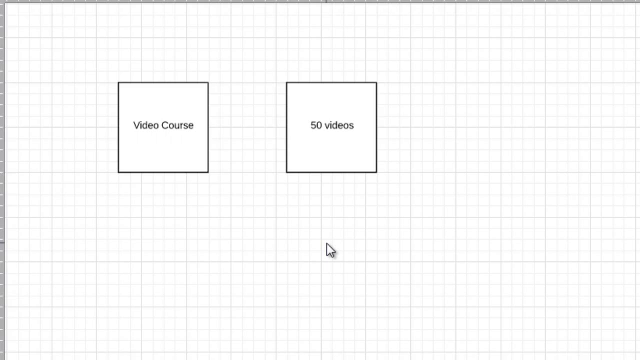
click(330, 124)
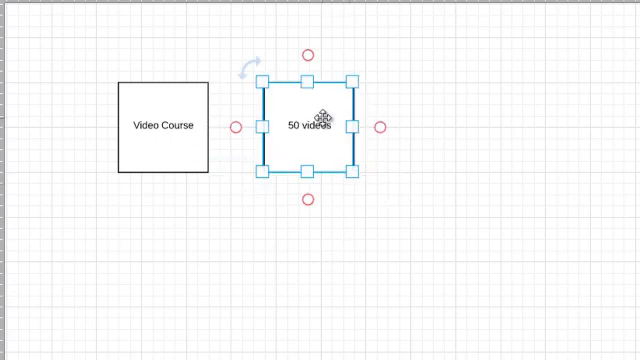
Copy the 50 videos square further right and label it '10 videos per week (5 weeks)'
drag(305, 126, 525, 110)
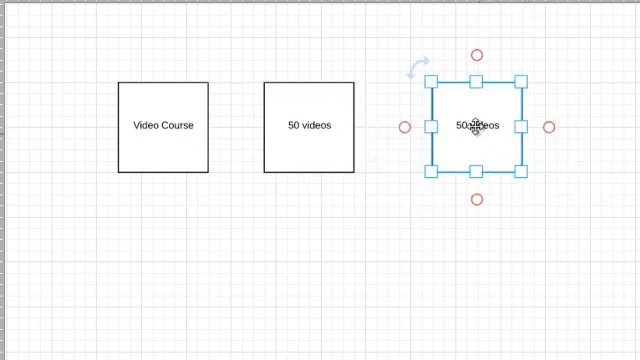
double_click(479, 125)
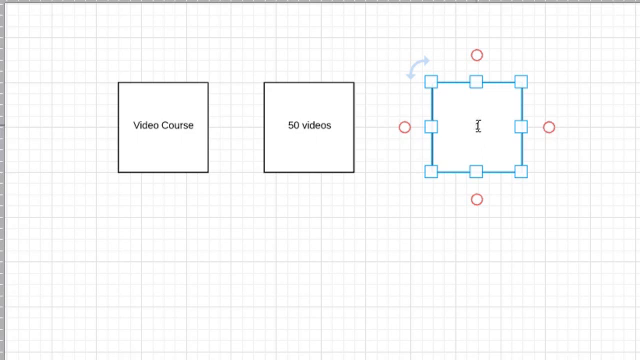
text(10 videos per week (5)
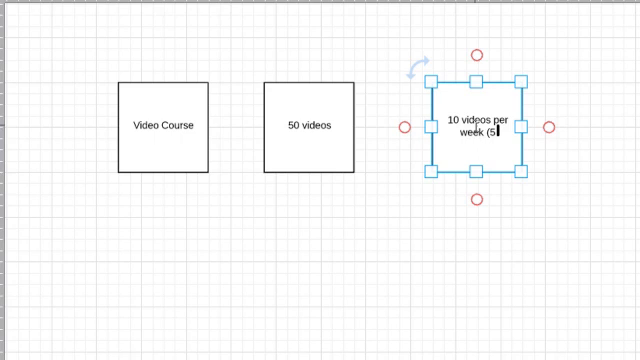
text(weeks))
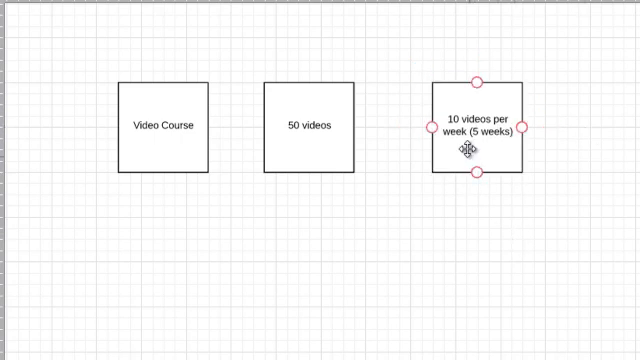
click(480, 130)
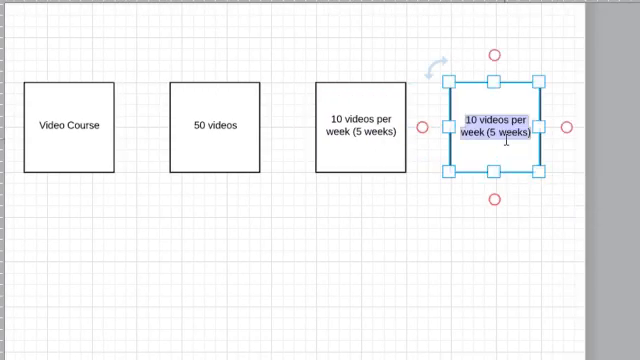
Label 'Drip Feed', align Video Course, and finish 'Action Checklist / Workbook Each Week'
text(Drip Feed)
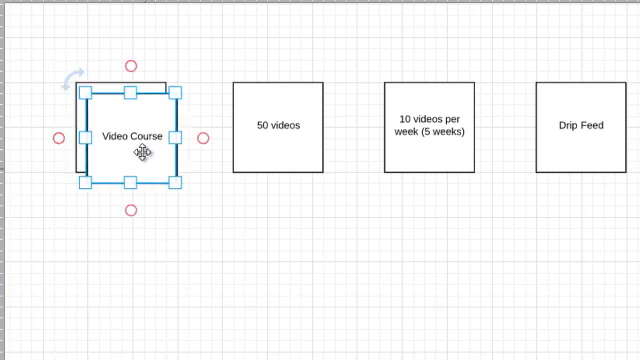
drag(128, 137, 266, 273)
text(Action Checklist / Workboo)
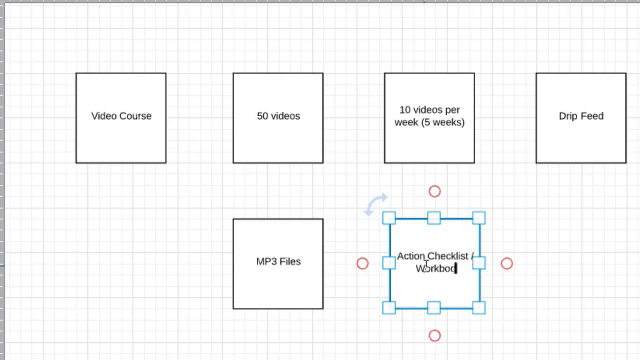
text(Each Week)
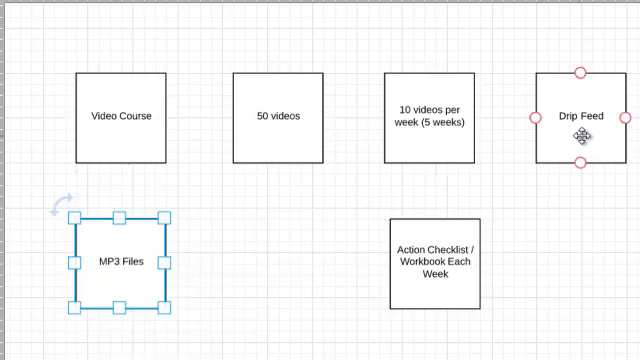
click(345, 243)
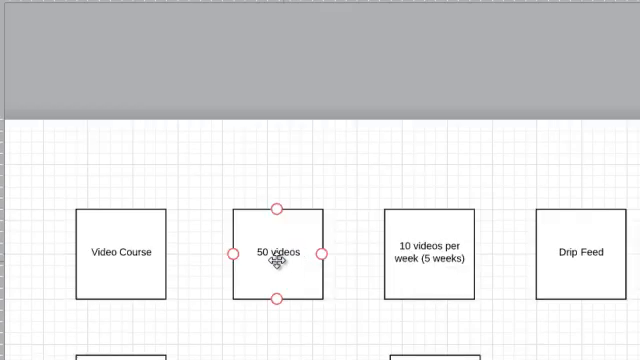
Add a 'Paid Level' box beside Free Level and an 'Affiliate Program' box above it
click(120, 252)
text(Free Level)
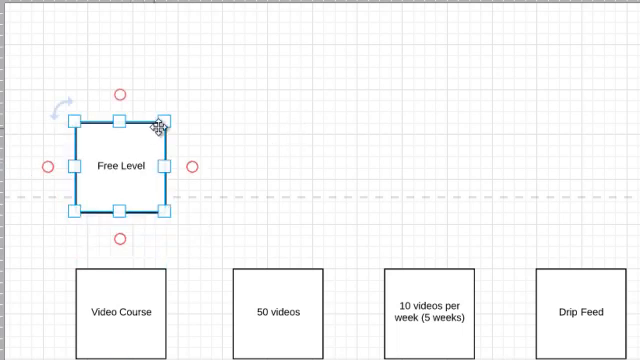
drag(115, 167, 277, 167)
text(Paid Level)
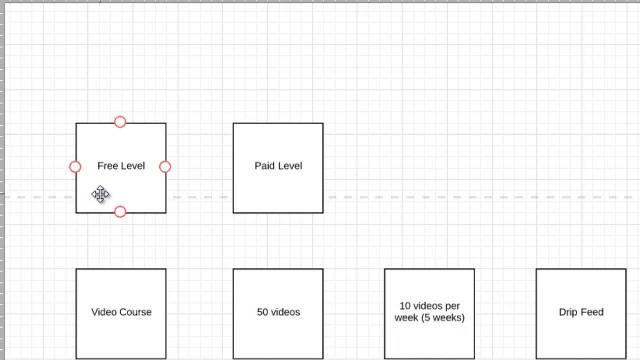
click(278, 167)
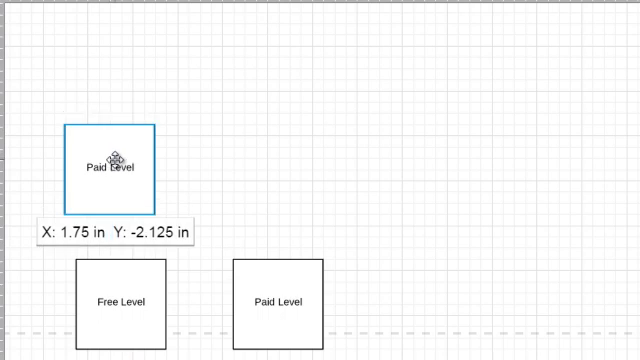
click(113, 161)
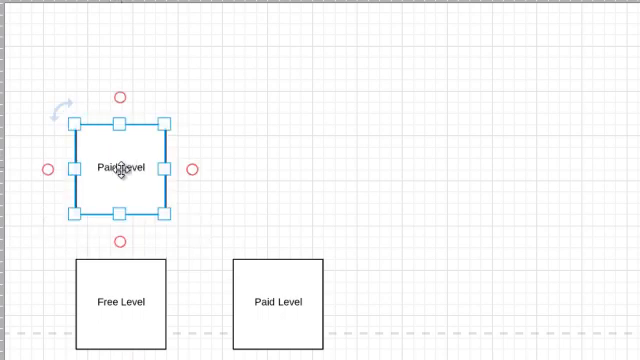
text(Affiliate Program)
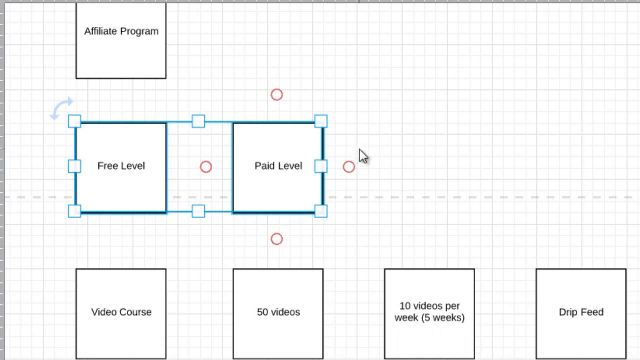
mouse_move(379, 130)
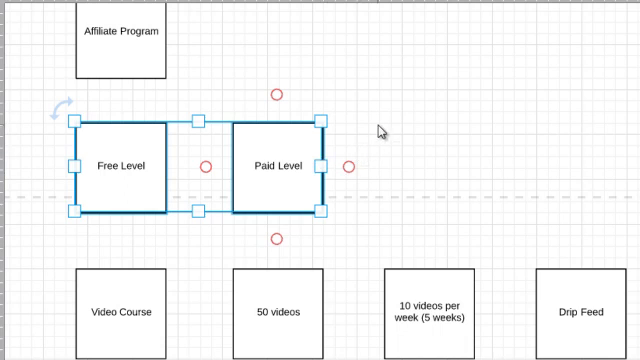
scroll(down, 3)
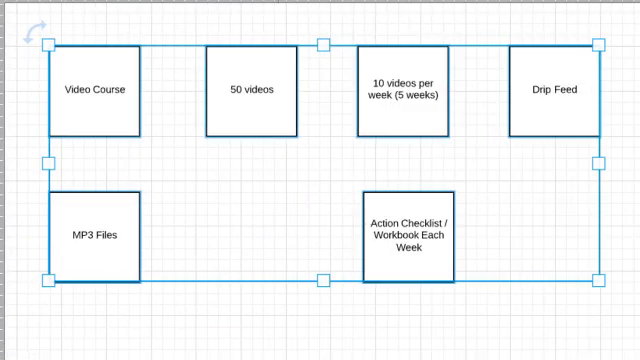
Deselect the course boxes and Video Course box around the '(Homework)' checklist edit
click(240, 293)
text( (Homework))
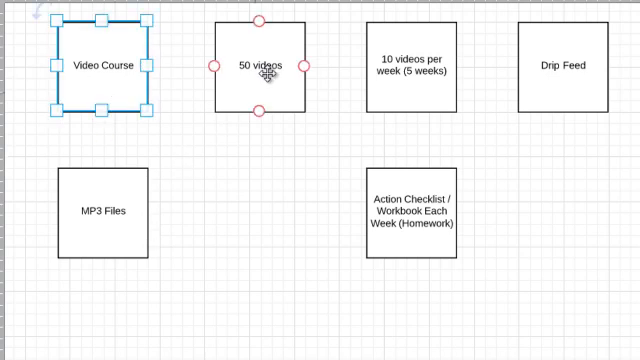
click(258, 66)
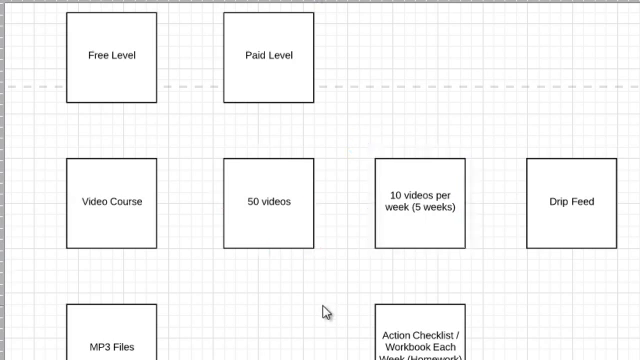
mouse_move(283, 352)
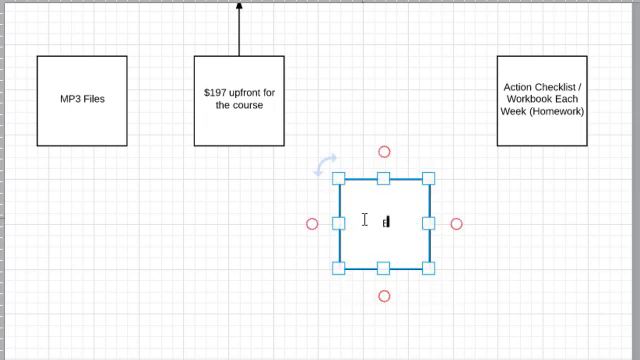
Type 'Extra Training, Webinars, Community (Facebook /' into the new blank box
text(Extra Training, Webinars, Community (Facebook / Forum)
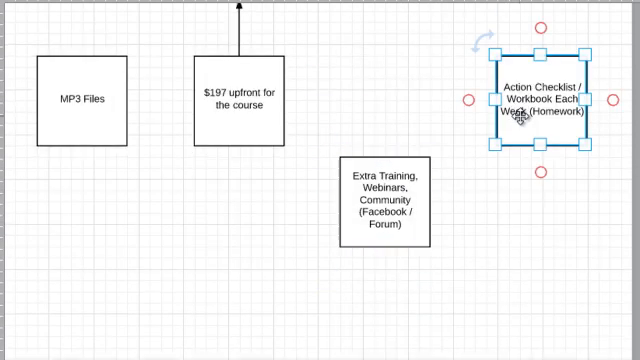
Drag a box upward and select the $197 upfront box while placing '$27/mo extra'
drag(383, 195, 383, 100)
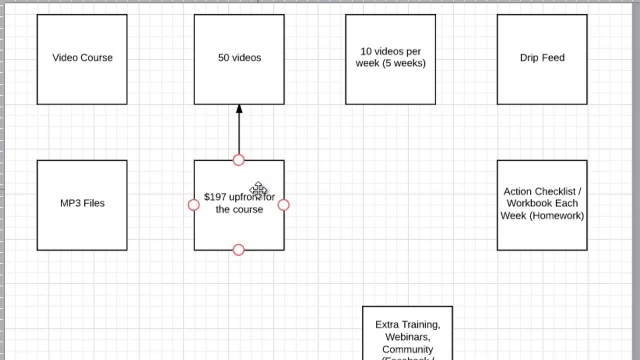
click(240, 200)
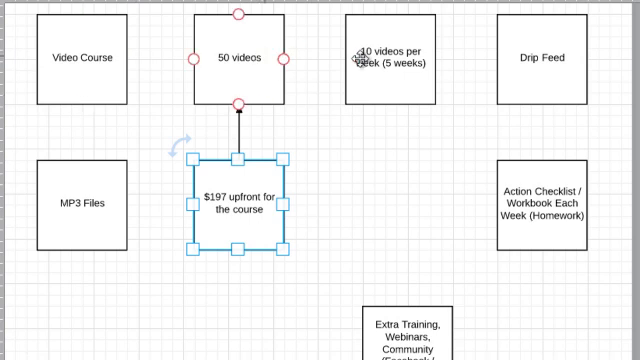
click(388, 57)
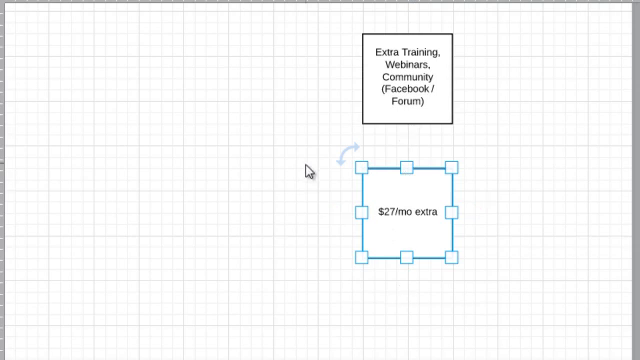
mouse_move(308, 178)
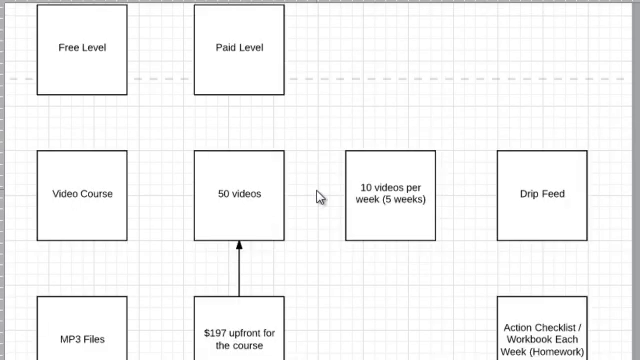
Scroll down to review Affiliate Program, level boxes, course boxes and the $197 box
scroll(down, 3)
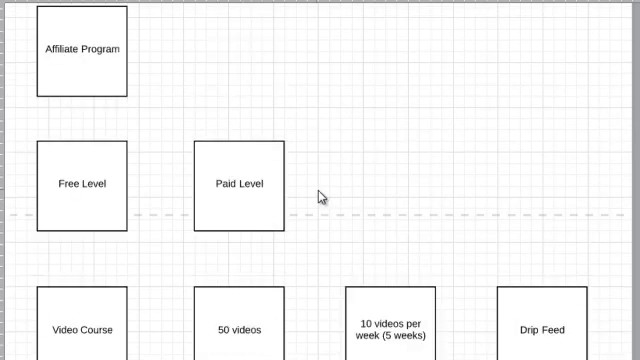
scroll(down, 3)
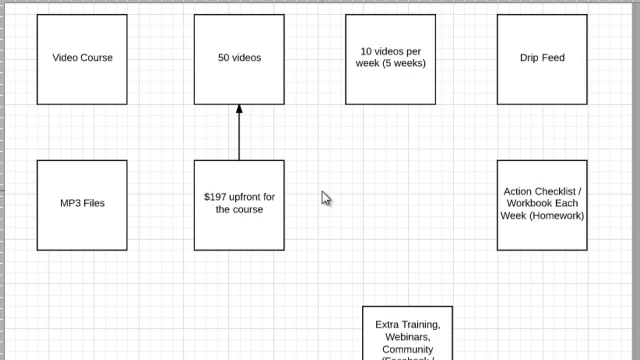
mouse_move(322, 200)
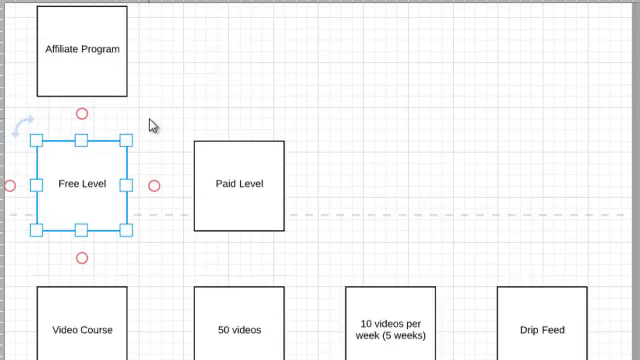
mouse_move(347, 186)
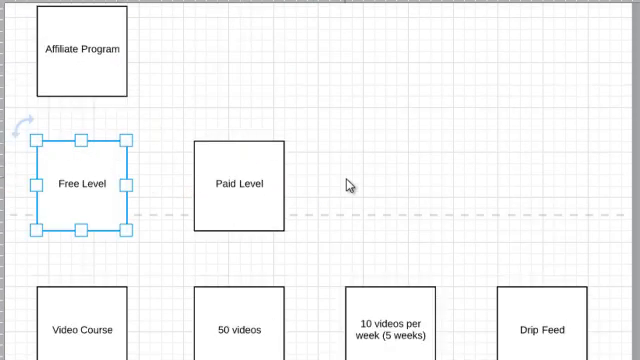
scroll(down, 3)
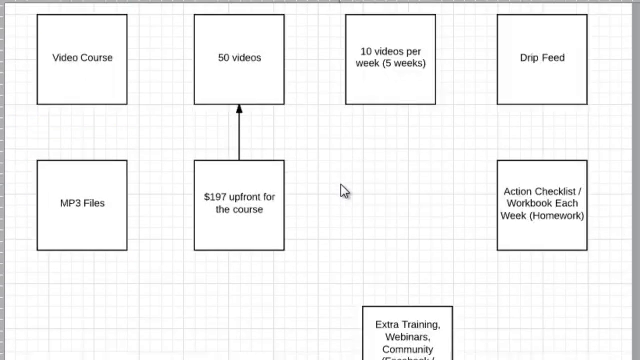
Duplicate Free Level into a 'Free Content (Content Marketing)' box beside it
click(538, 58)
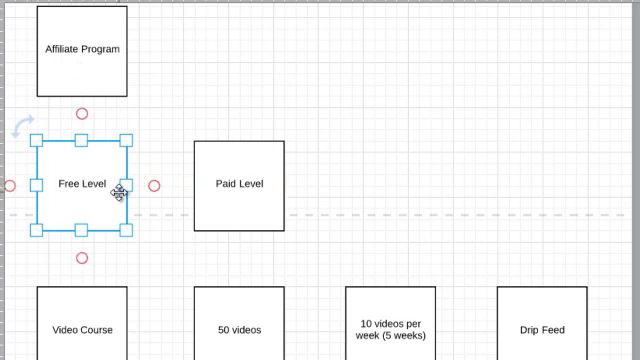
click(234, 183)
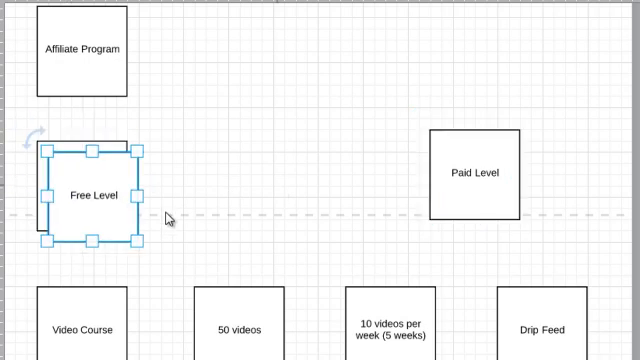
drag(88, 195, 230, 182)
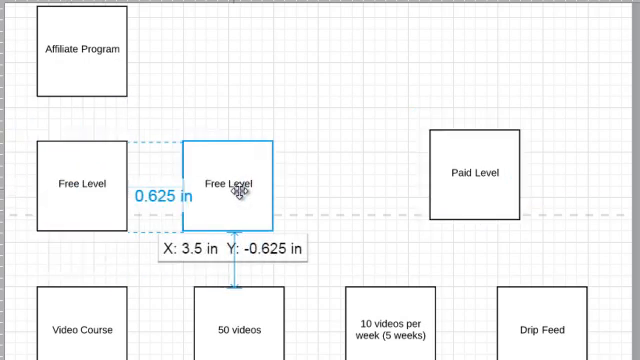
double_click(228, 181)
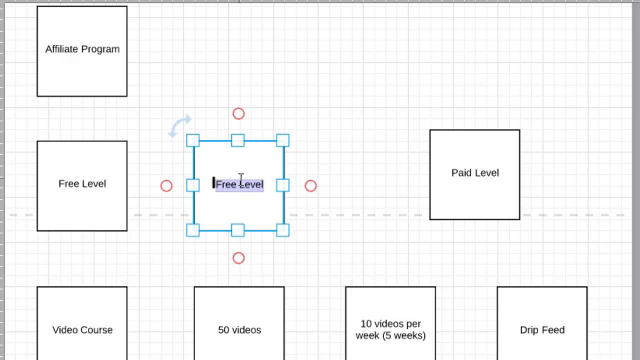
text(Free Content (Content)
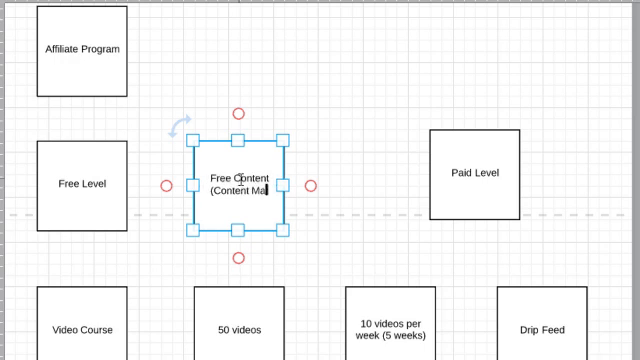
text(Marketing))
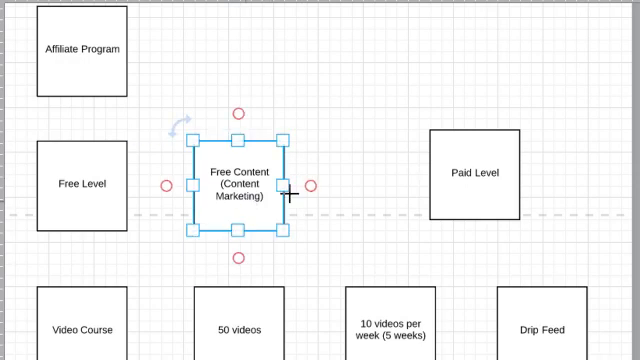
Add a Build a List box, arrow Free Level to it, and add the autoresponder subtitle
drag(235, 188, 395, 170)
text(Build a)
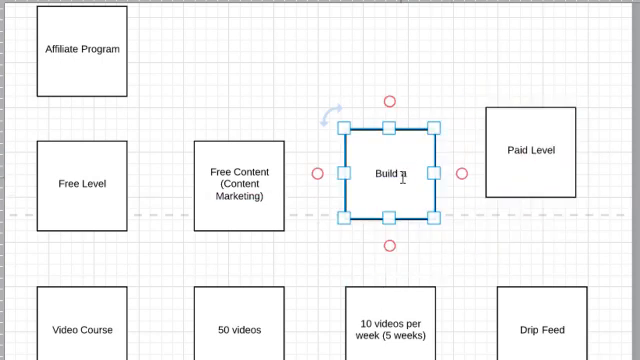
text(List)
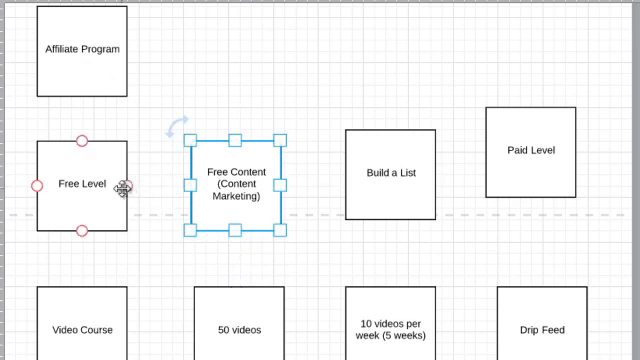
drag(128, 185, 188, 185)
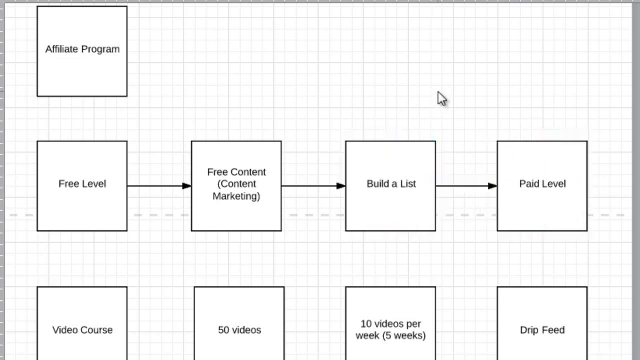
click(394, 183)
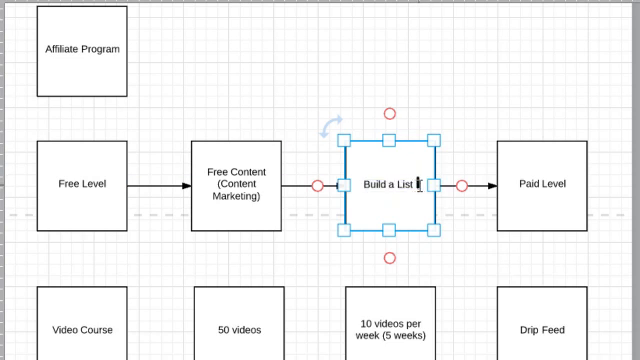
text((O)
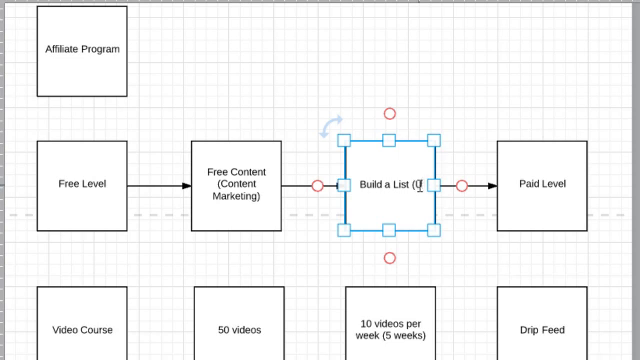
text(se the Autoresponder System)
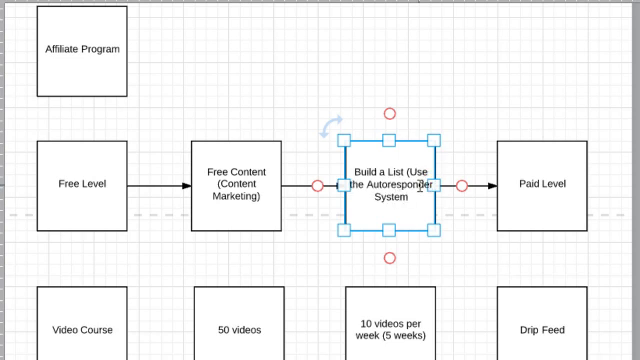
text(to Sell the Course)
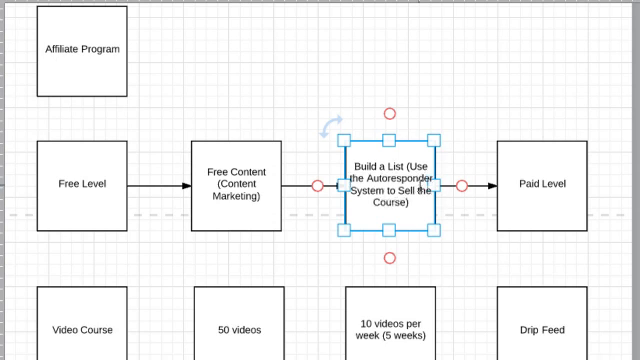
mouse_move(530, 88)
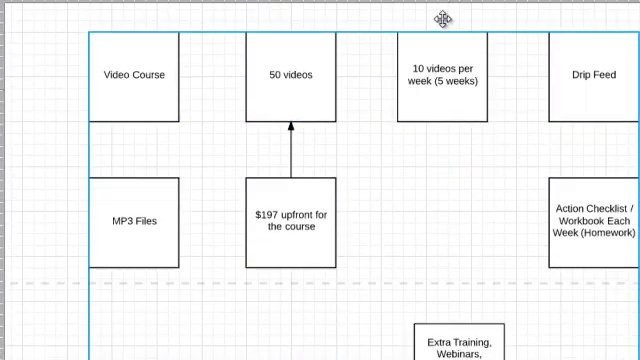
scroll(down, 3)
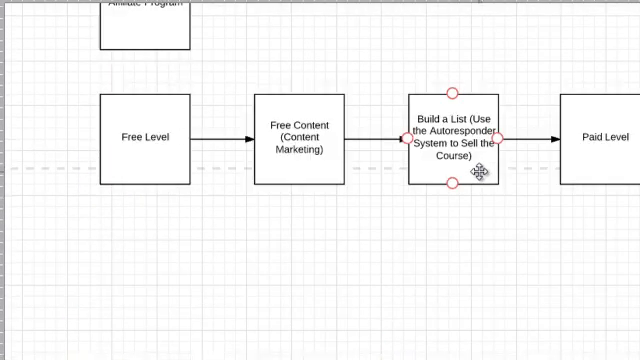
click(447, 218)
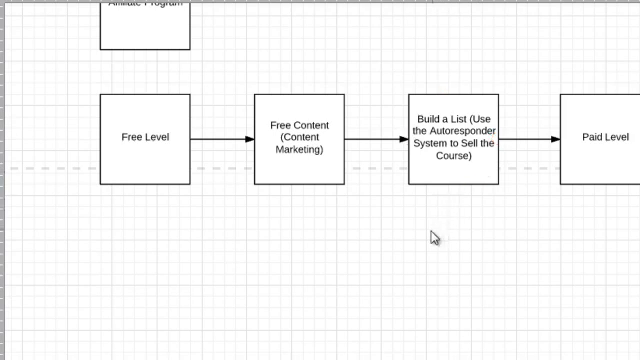
mouse_move(393, 254)
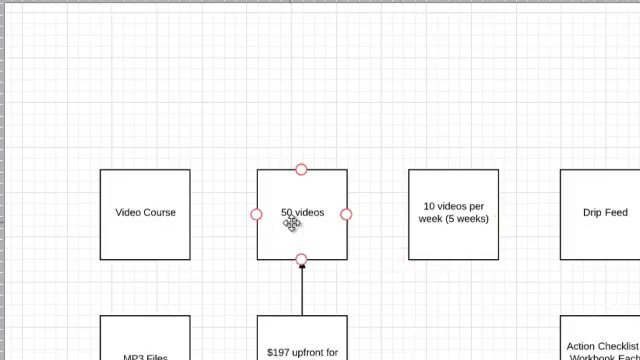
Relabel the box '50 Videos (Video Course) - $197 Upfront' and delete the Video Course box and arrow
double_click(301, 212)
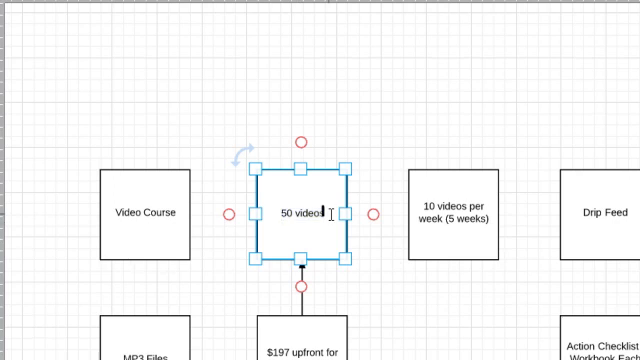
double_click(310, 212)
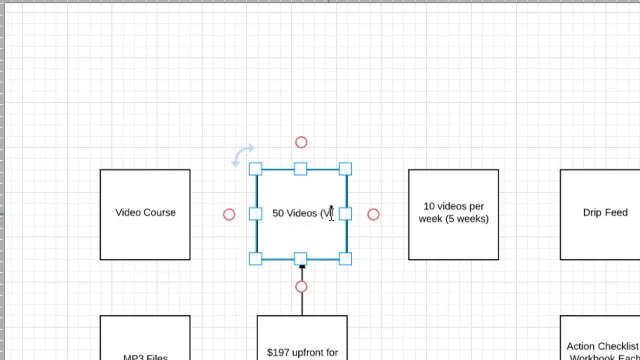
text(ideo Course))
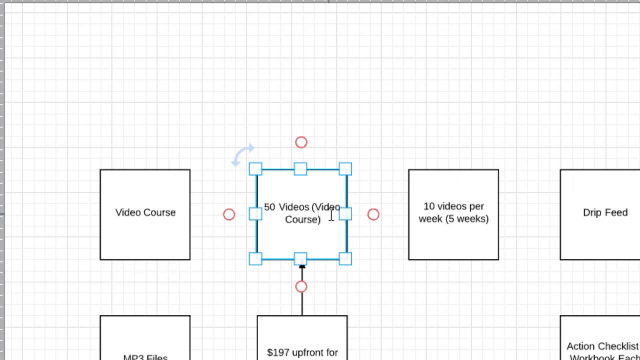
click(157, 212)
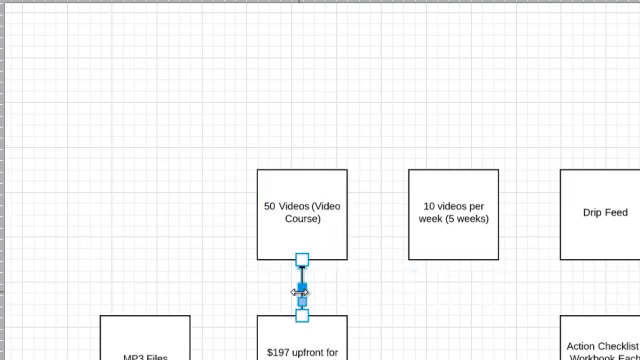
double_click(302, 210)
text( - $197)
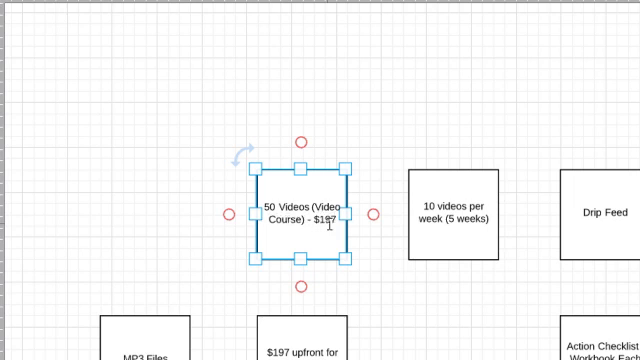
text(Upfront))
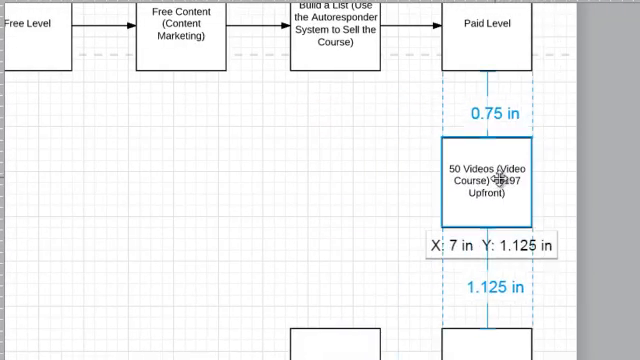
Move the course box beneath Paid Level and rename the weekly videos step Drip Feed
drag(488, 180, 488, 165)
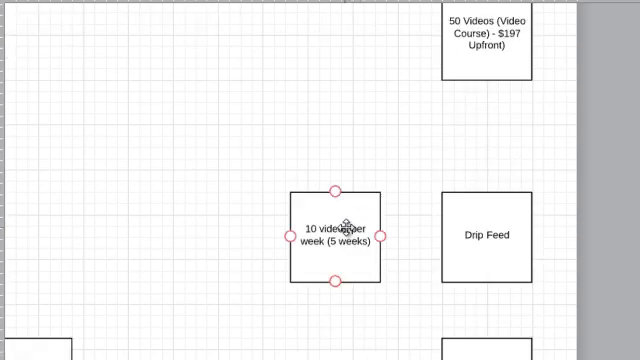
click(360, 338)
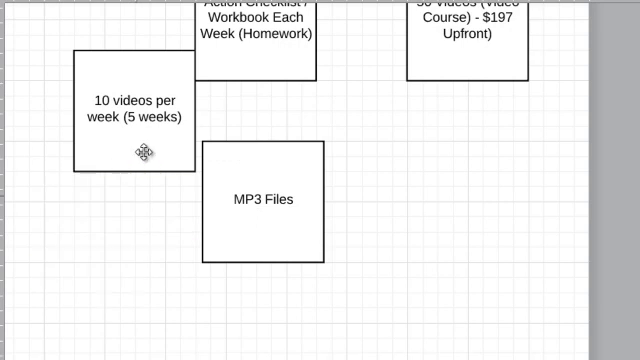
click(132, 100)
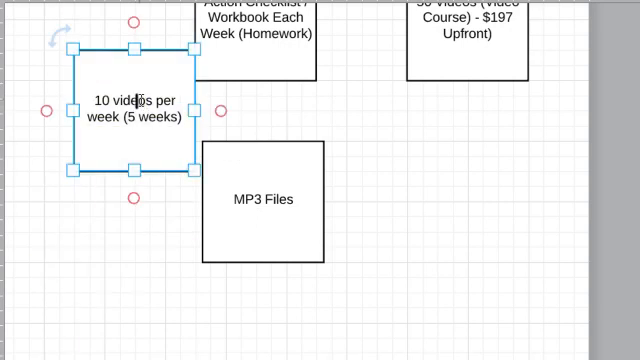
text(Drip Feed via)
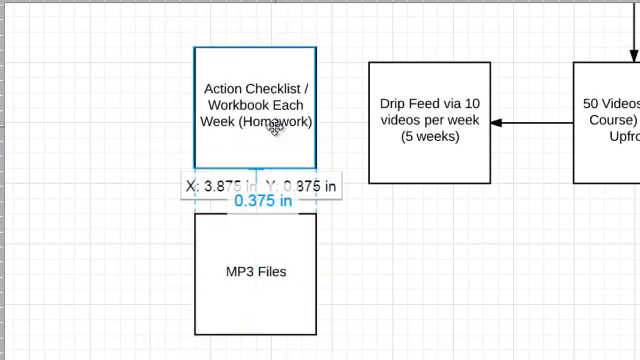
Combine MP3 Files, Videos and the action checklist into one box label
double_click(256, 270)
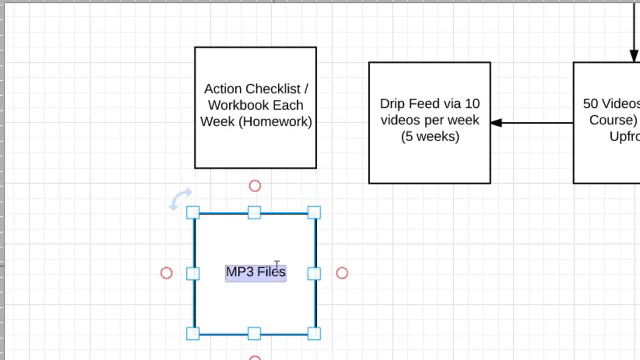
text(, Vide)
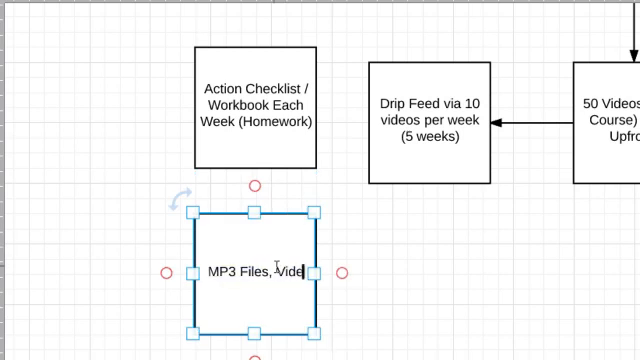
text(os,)
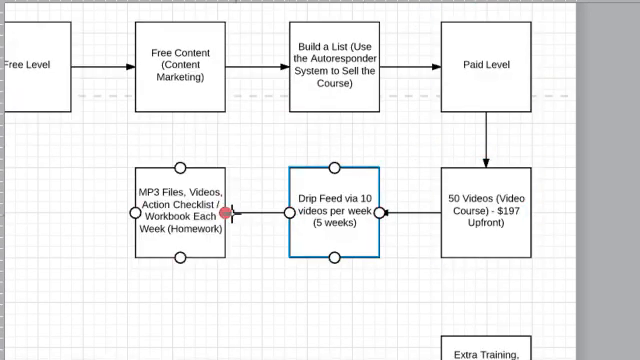
Label Extra Training '$27/mo extra' and add an Upsell #1 box leading to it
scroll(down, 3)
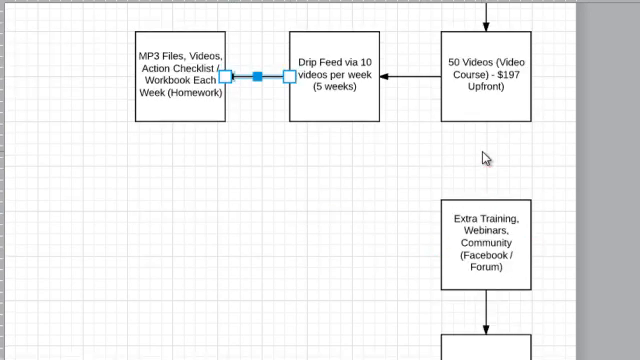
click(490, 240)
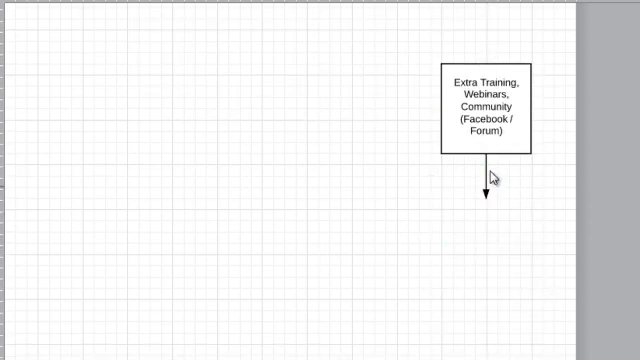
click(485, 107)
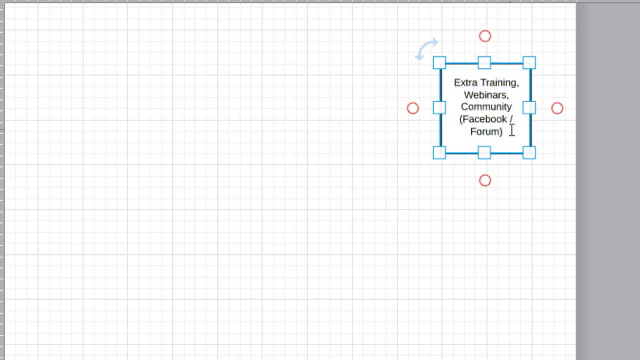
text($27/mo extra)
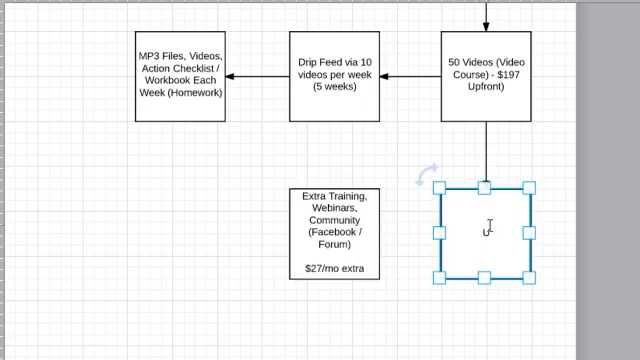
text(Upsell #1)
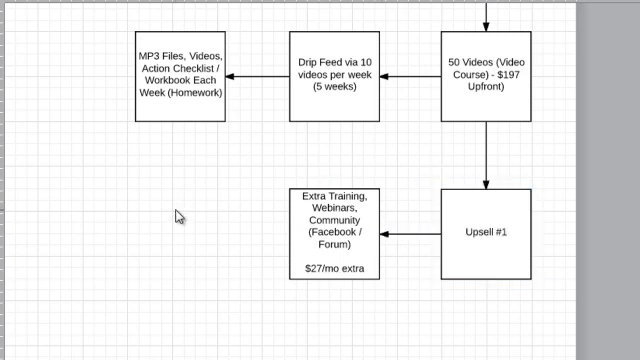
mouse_move(424, 313)
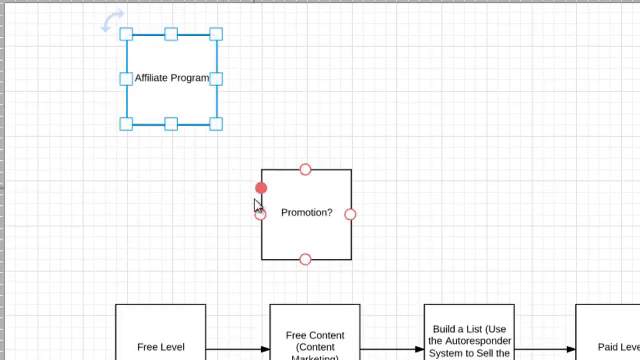
Arrow Promotion? to Affiliate Program and place two copies of that box for more promotions
drag(170, 75, 285, 85)
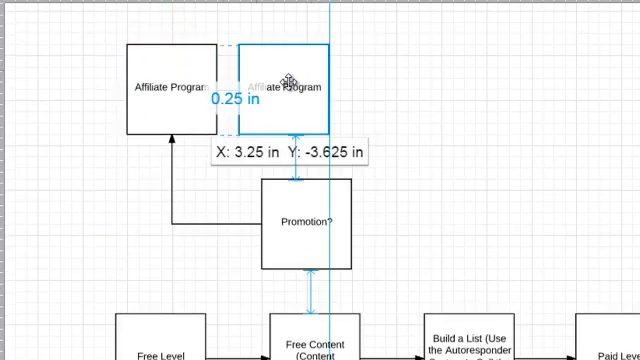
drag(290, 88, 350, 128)
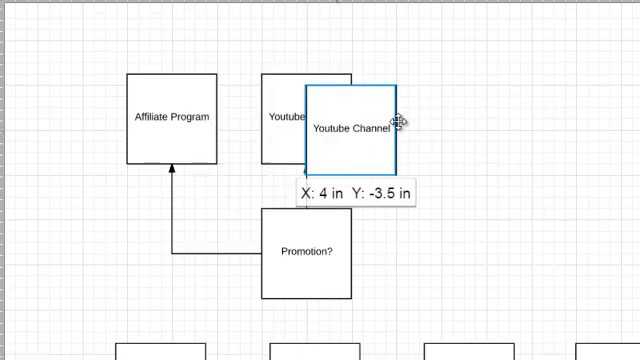
drag(350, 130, 460, 125)
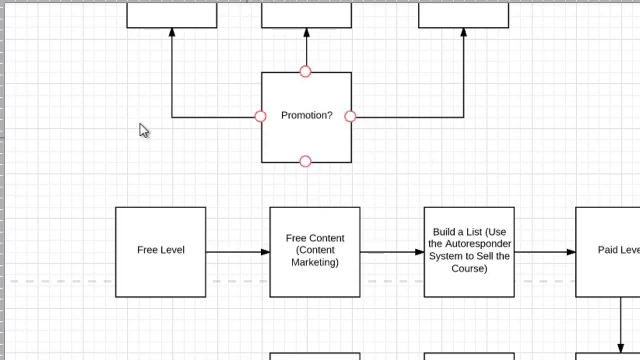
scroll(down, 3)
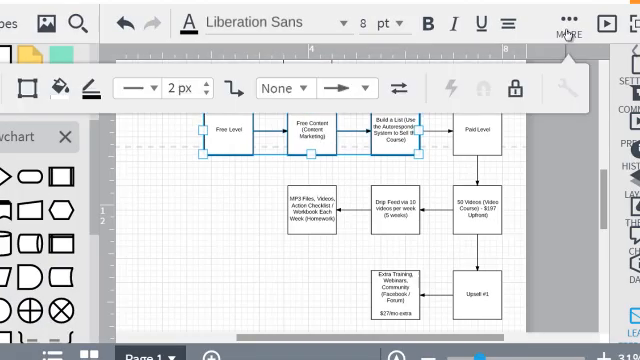
Fill the free funnel boxes light blue, the paid course boxes green, and restyle promotion arrow ends
click(64, 87)
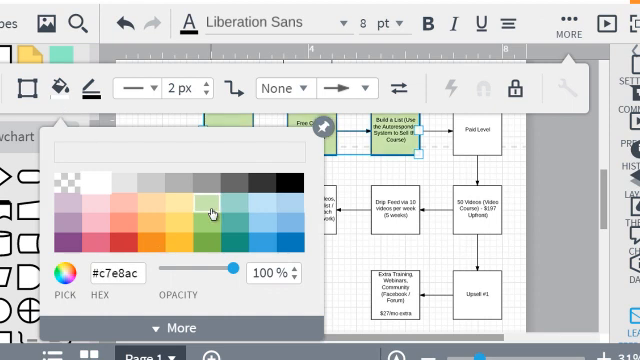
click(266, 213)
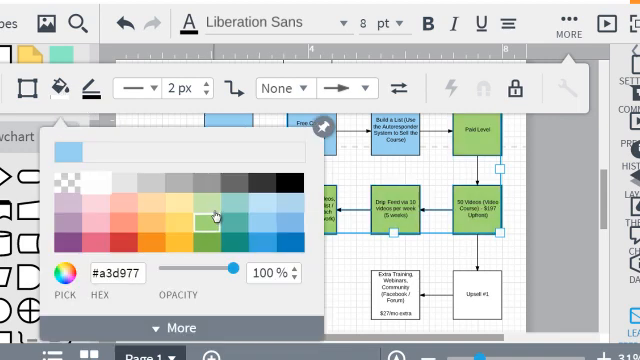
click(199, 198)
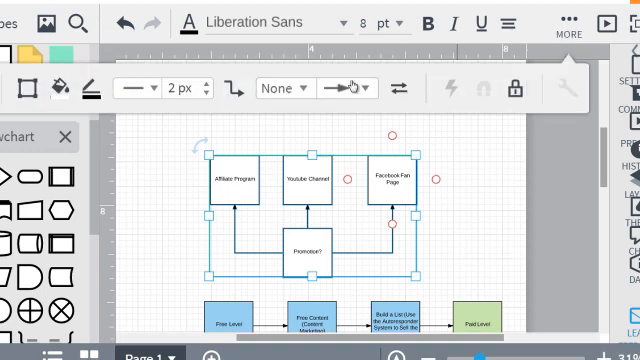
click(61, 87)
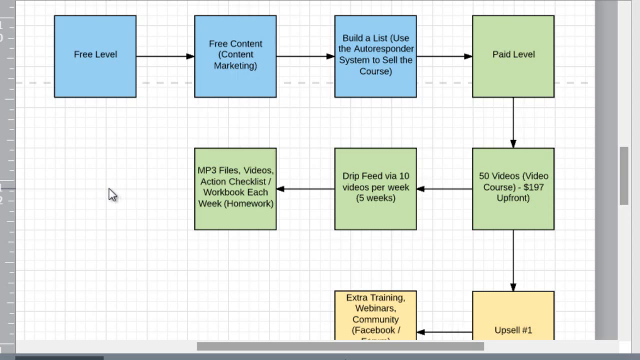
mouse_move(124, 90)
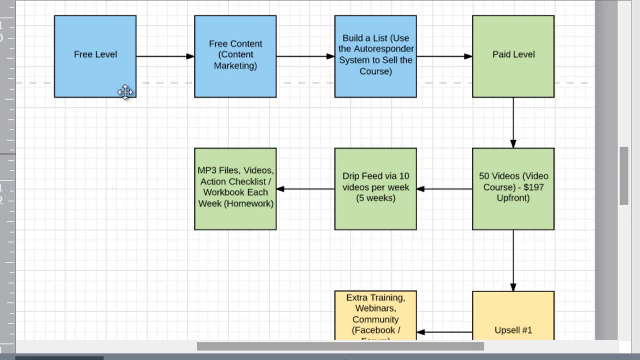
click(235, 55)
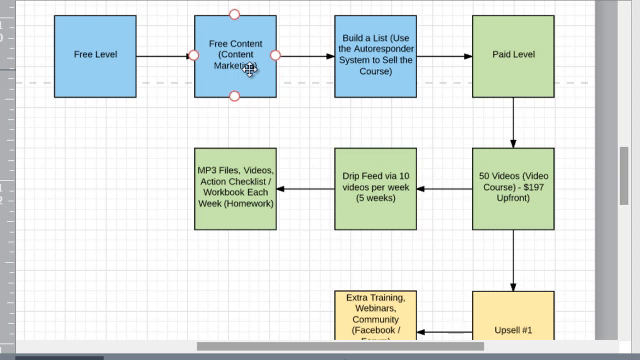
click(378, 55)
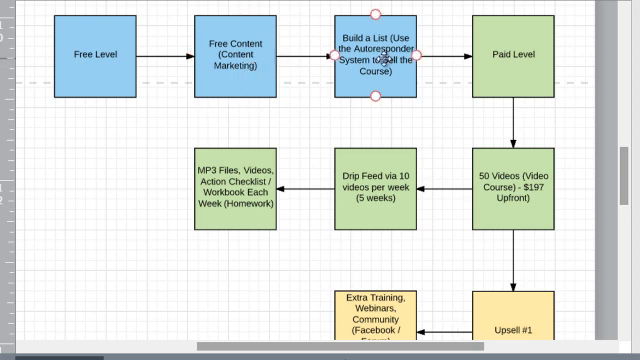